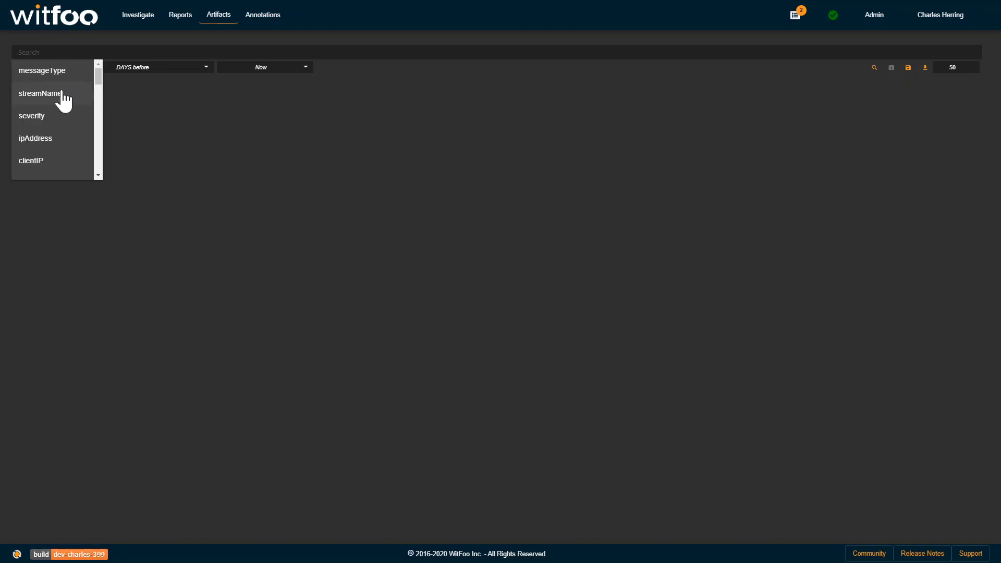
Step: Filter Artifacts to streamName = cisco_asa over the past day and run the search
click(41, 94)
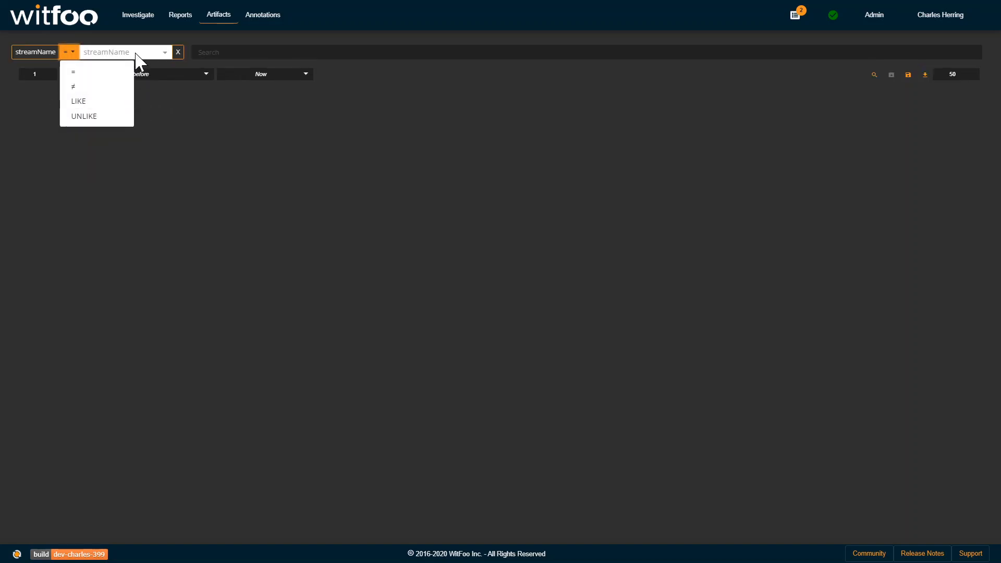
click(125, 52)
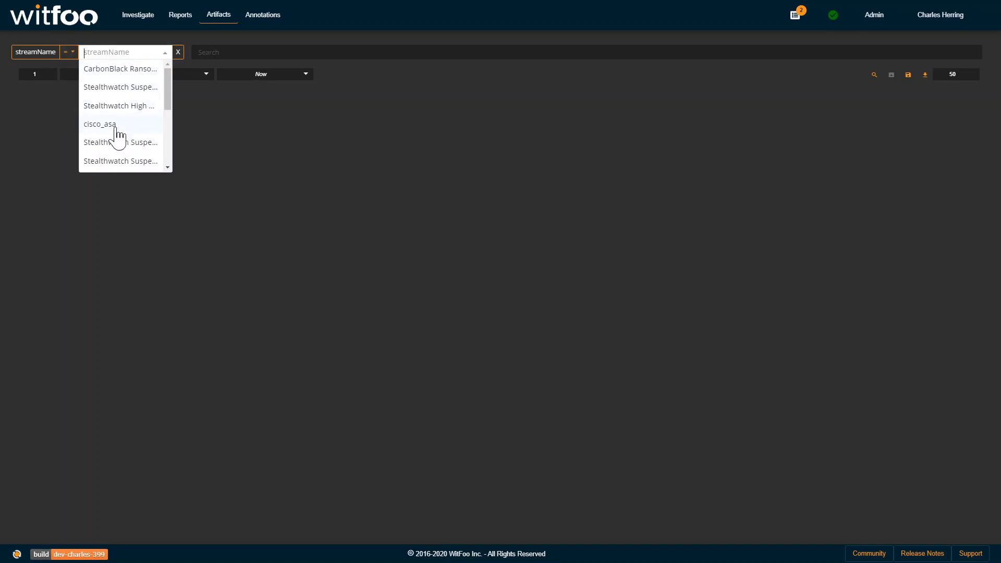
click(100, 124)
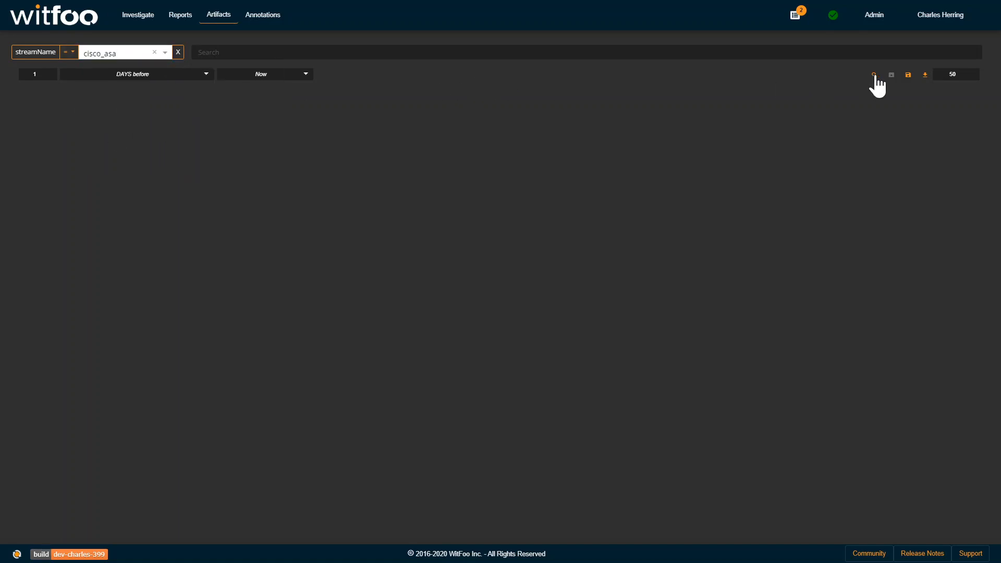
click(874, 75)
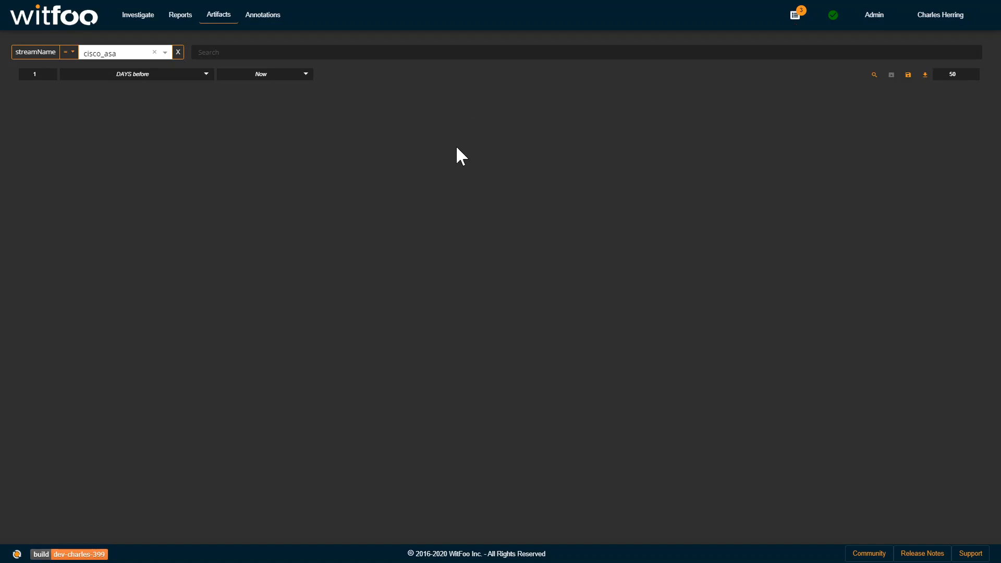
Step: Open the first cisco_asa record's Artifact Detail View from the loaded results
click(874, 75)
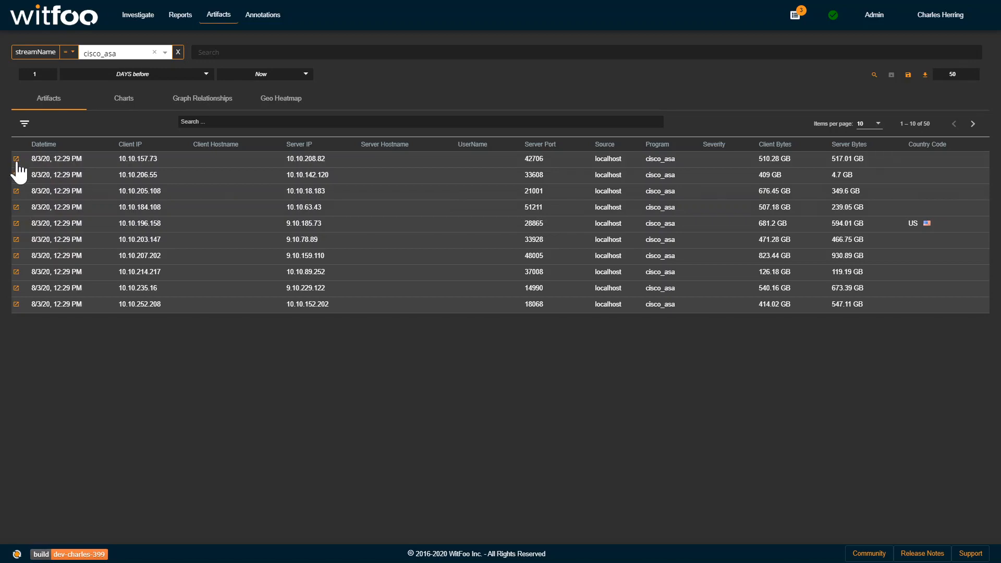
click(16, 159)
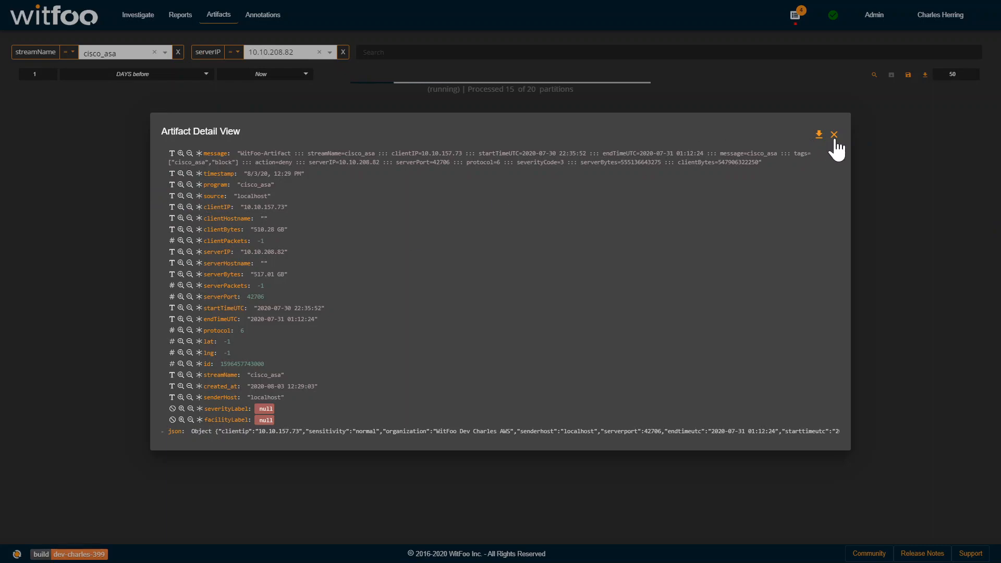
Step: Return to the 10 rows for server 10.10.208.82 and review the artifact search jobs
click(834, 134)
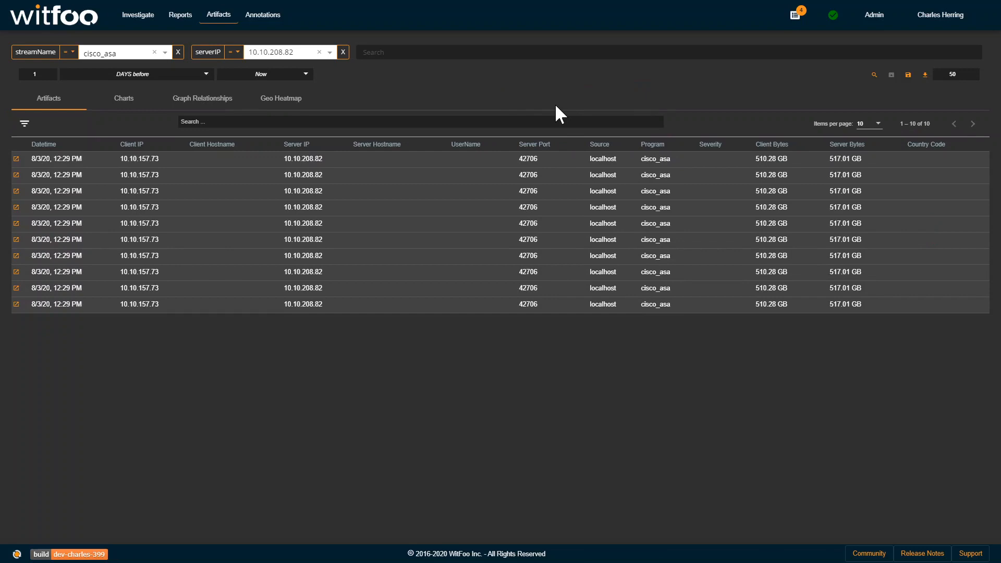
mouse_move(796, 15)
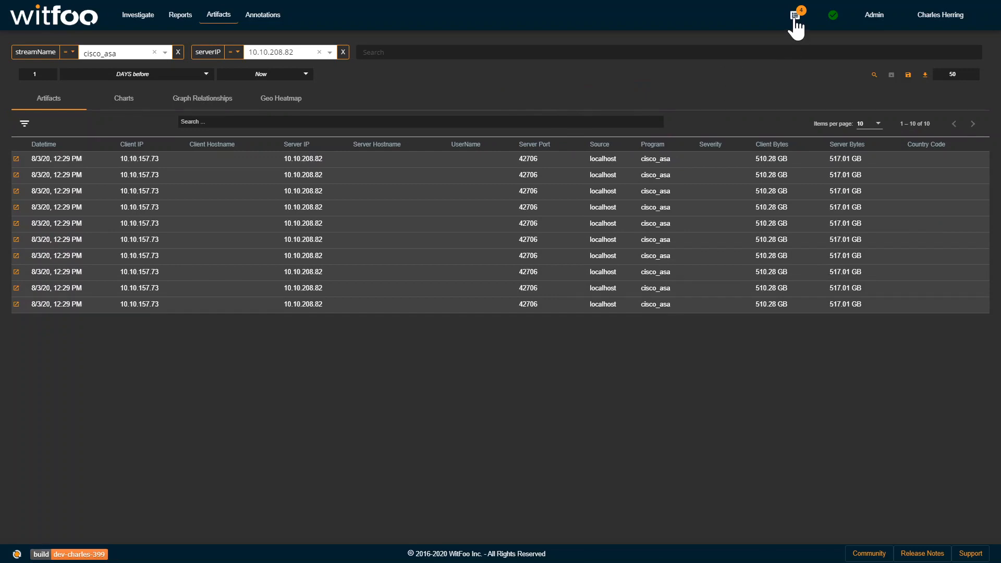
click(794, 15)
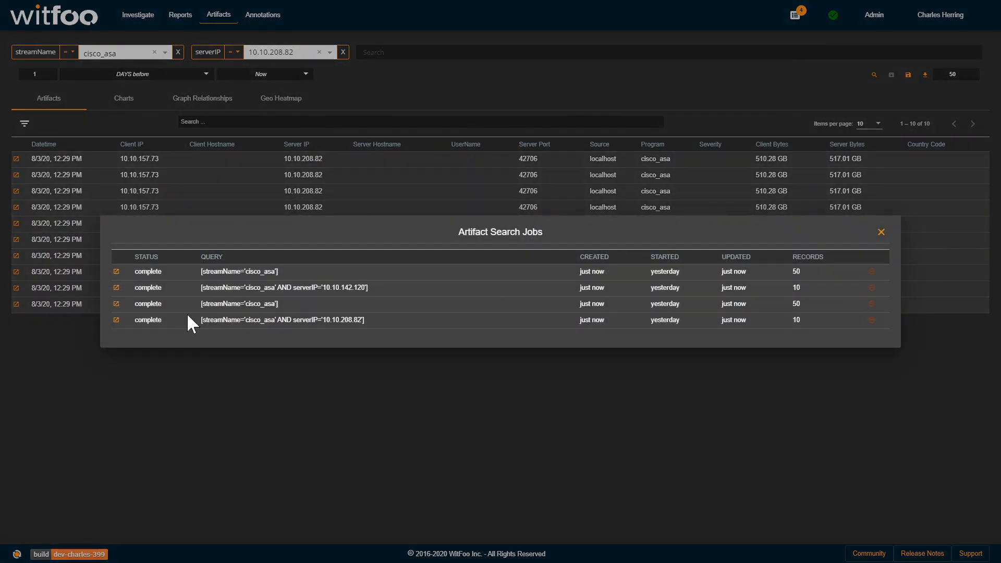
click(880, 232)
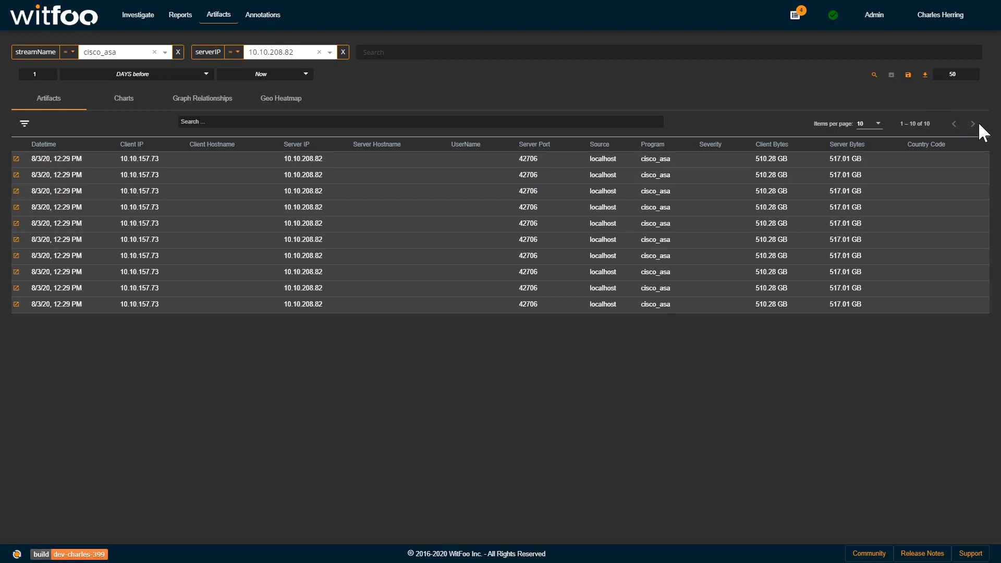
mouse_move(804, 154)
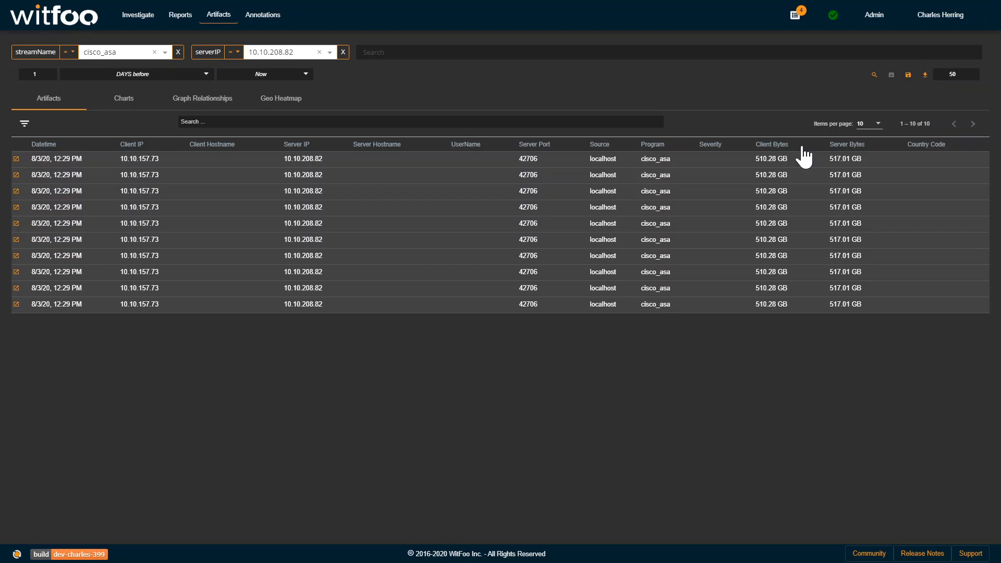
mouse_move(553, 496)
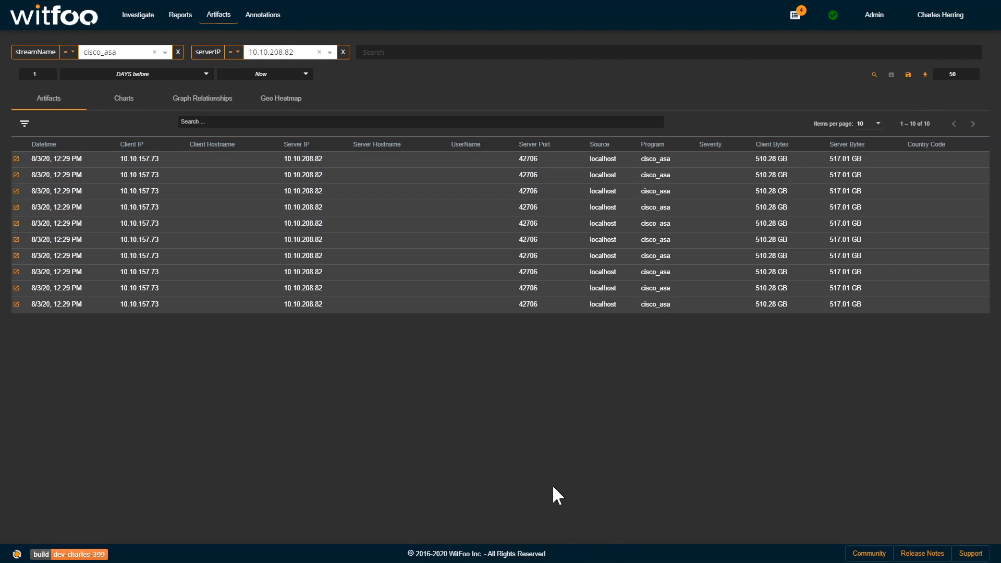
mouse_move(737, 505)
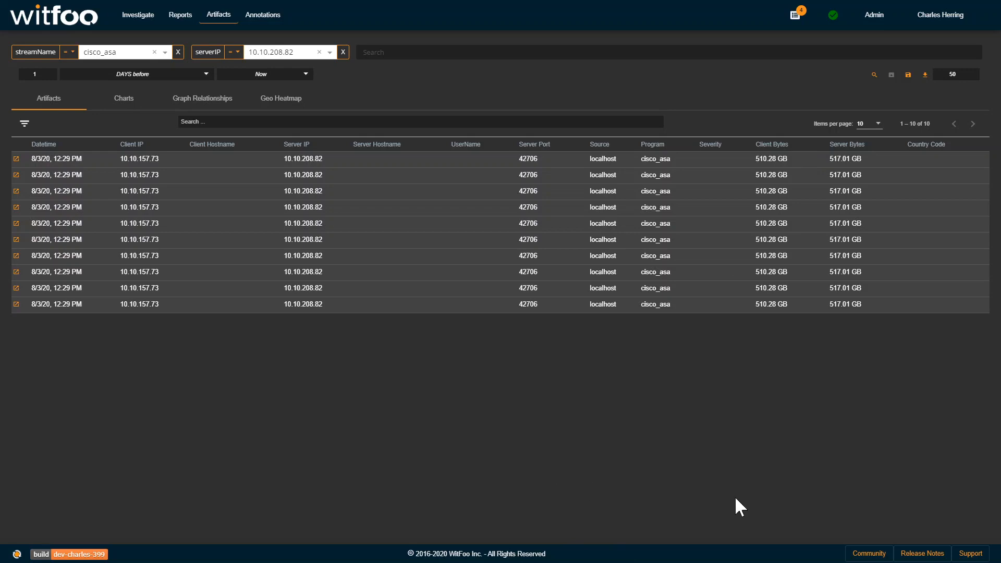